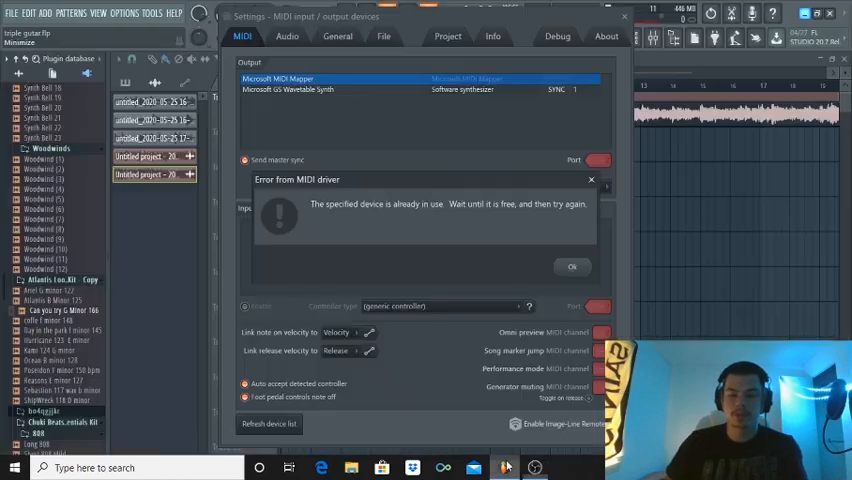
Step: Dismiss the device-already-in-use error and select the Audiobox USB as the MIDI input
left_click(572, 268)
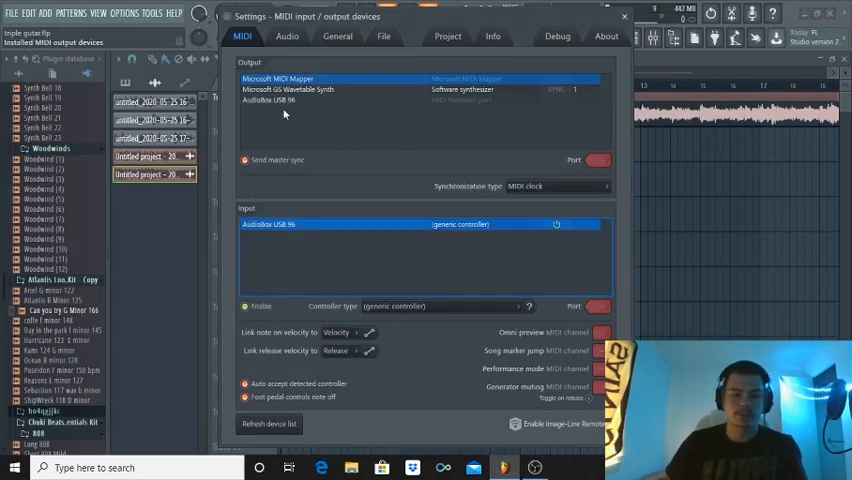
left_click(624, 18)
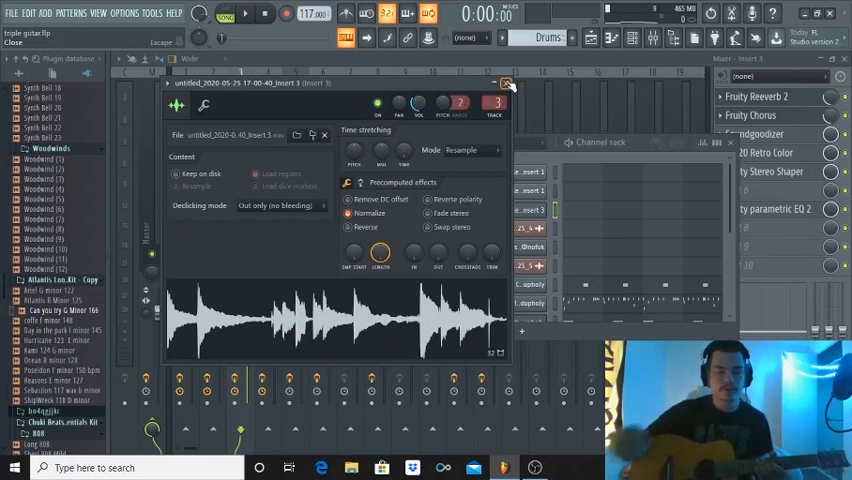
Step: Close the guitar sample's Channel settings window, returning to the mixer and channel rack
left_click(508, 82)
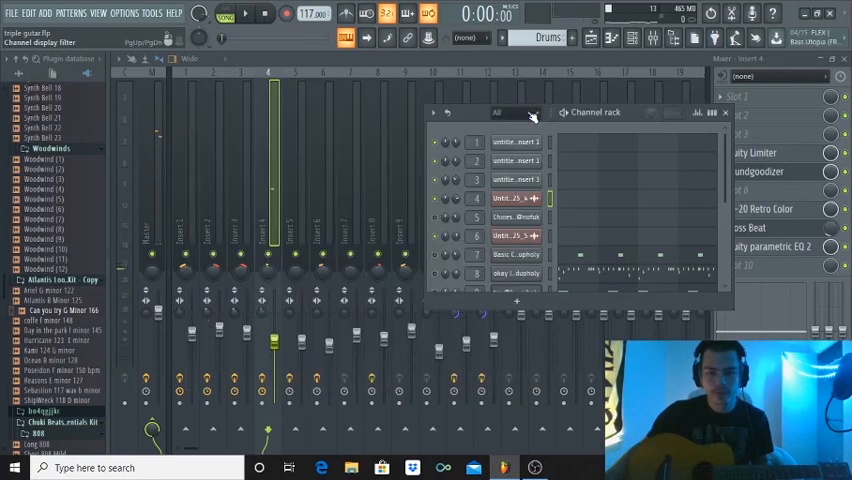
Step: Lower the low end of the Fruity Parametric EQ 2 curve on a guitar insert, then review the next track's chain
left_click(724, 112)
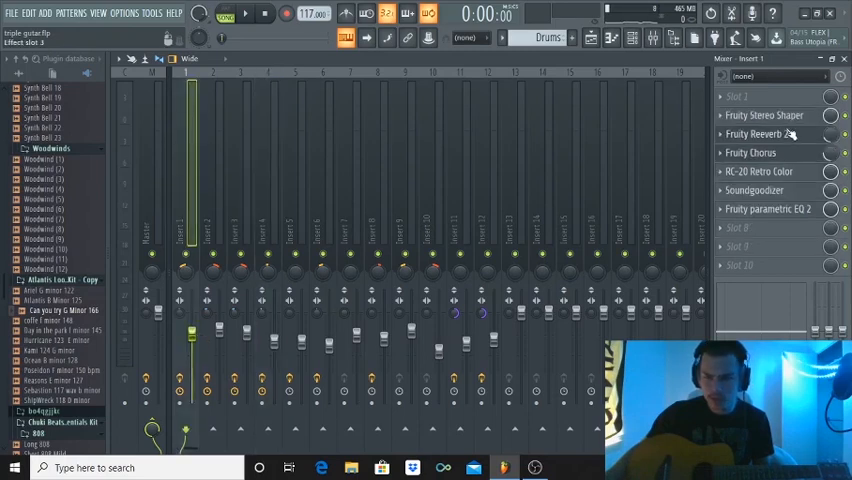
left_click(754, 116)
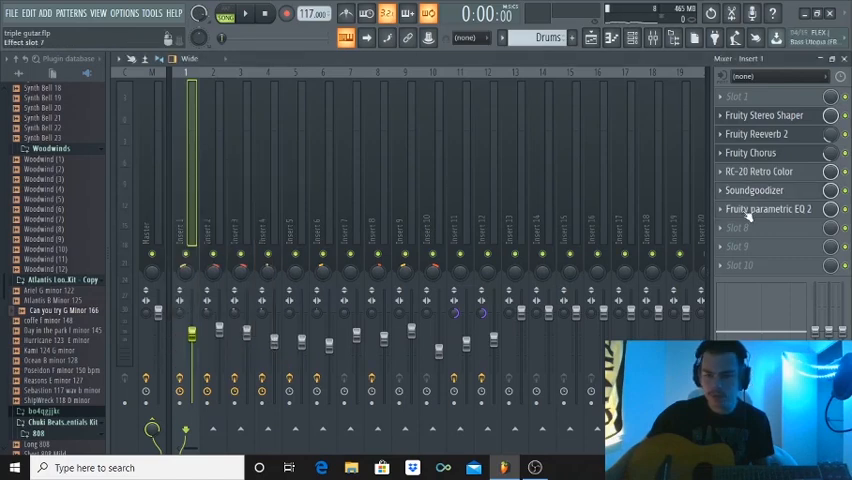
left_click(760, 210)
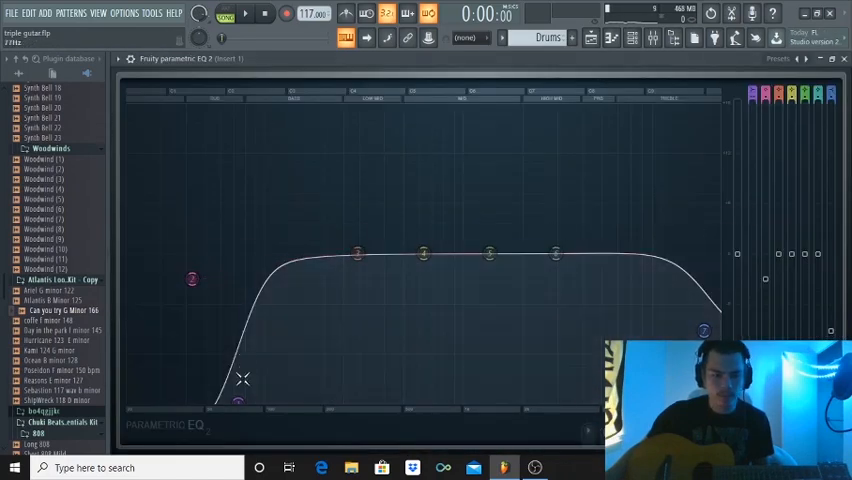
left_click_drag(240, 378, 228, 400)
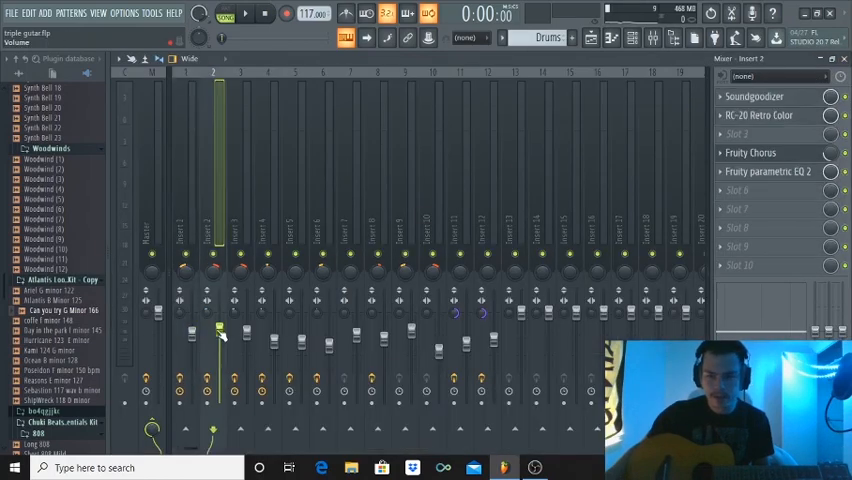
left_click(244, 230)
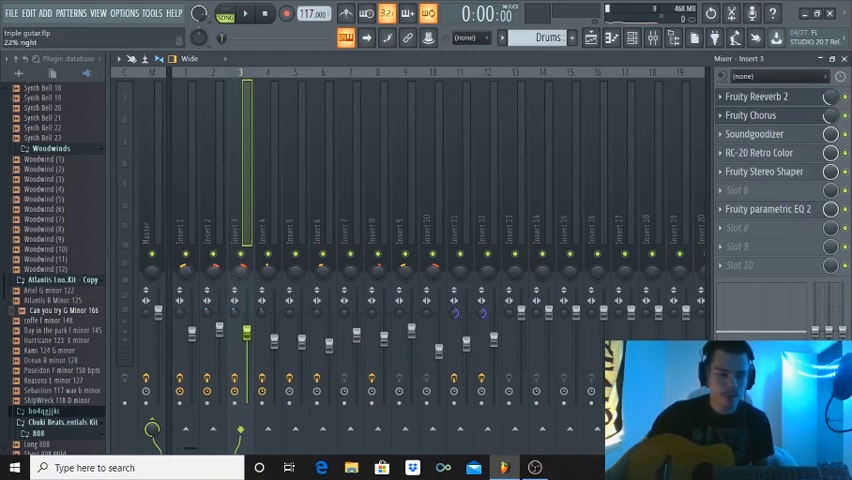
Step: Review the remaining mixer inserts' effects, then switch from the mixer to the playlist with the guitar clip on Track 1
left_click(202, 220)
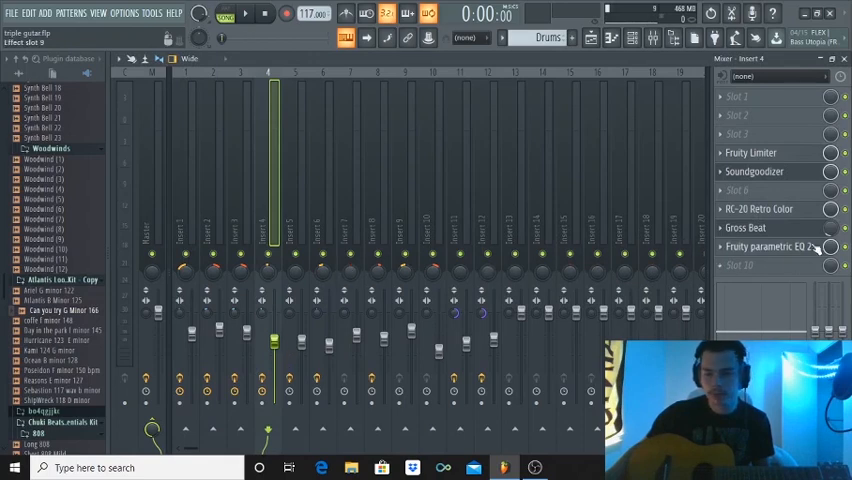
left_click(828, 228)
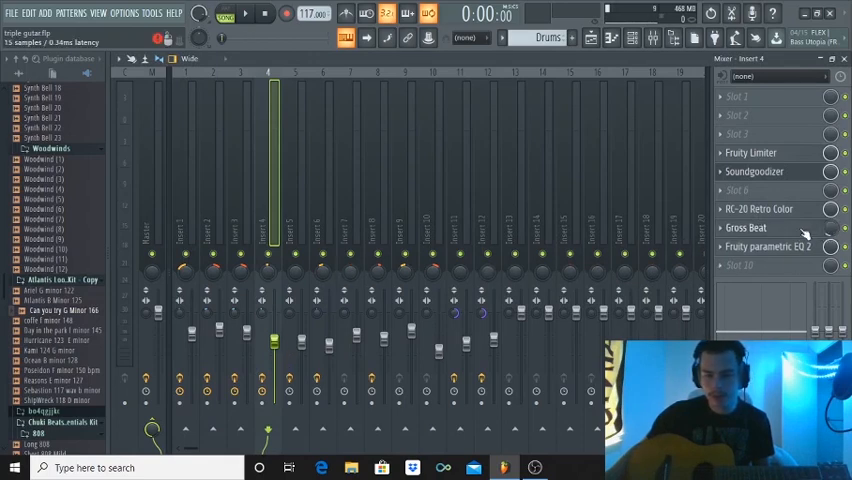
left_click(744, 228)
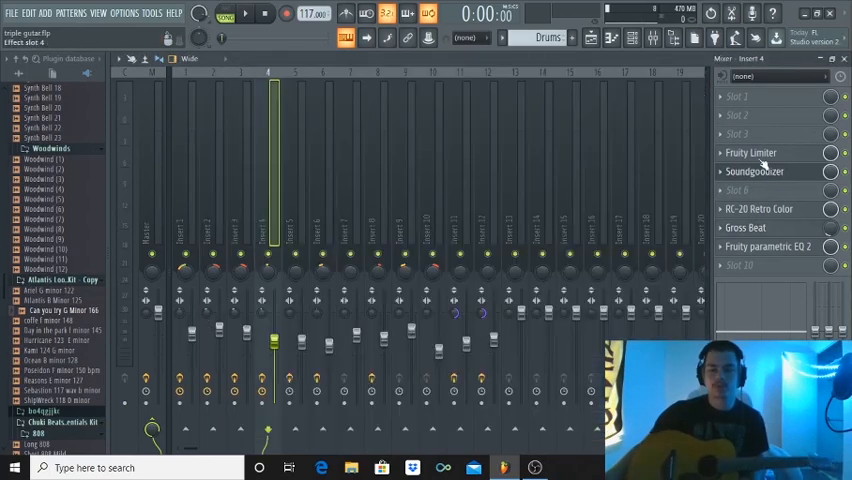
left_click(750, 152)
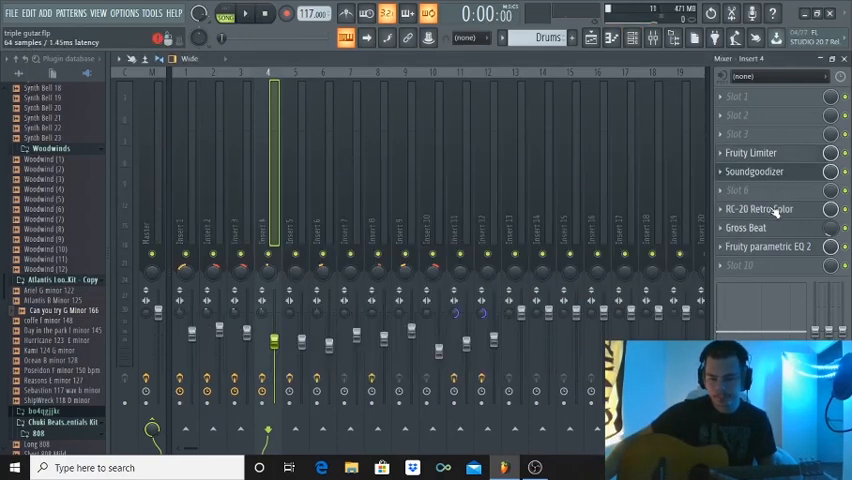
left_click(768, 246)
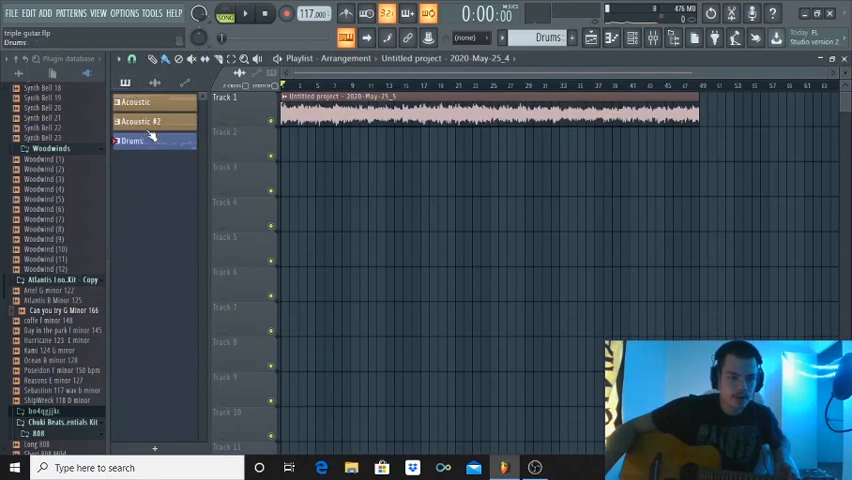
Step: Select Acoustic #2 in the pattern picker as the playlist's current pattern
left_click(144, 120)
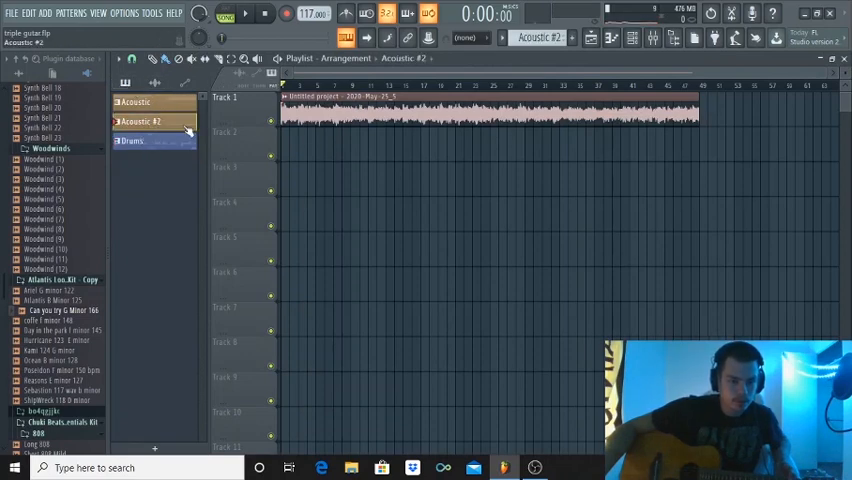
left_click(296, 132)
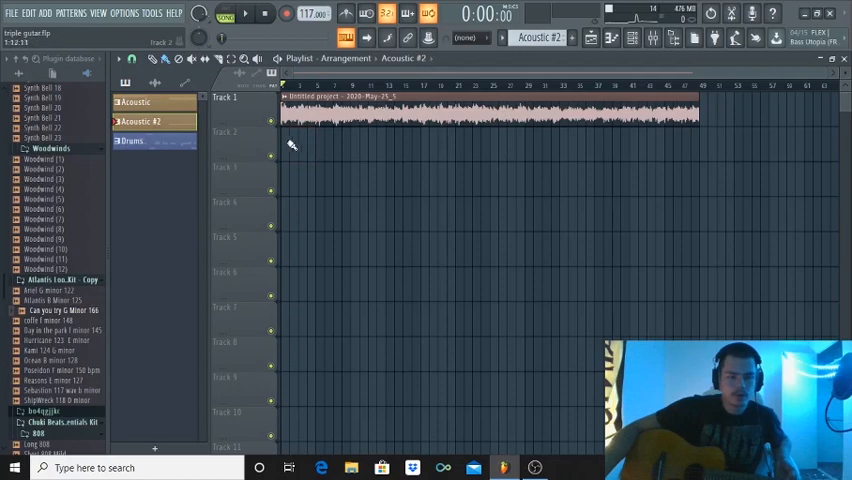
Step: Paint an Acoustic #2 pattern clip at bar 1 on Track 2 and bring up the mixer
left_click(292, 136)
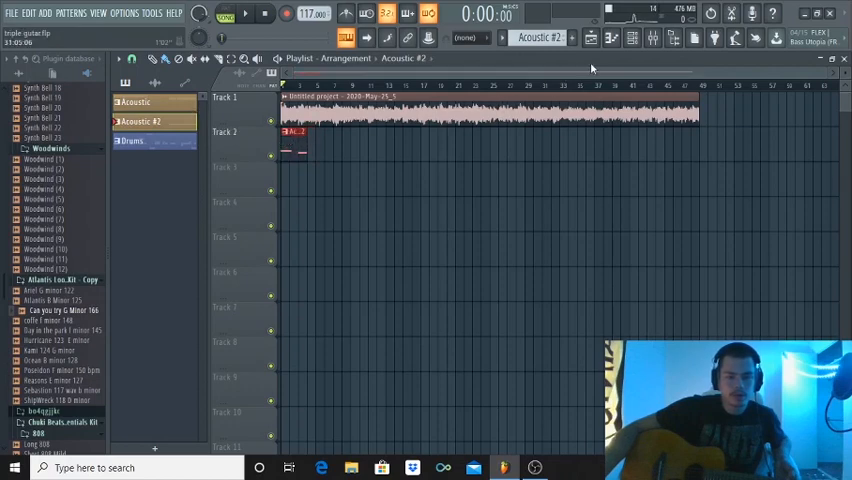
left_click(608, 40)
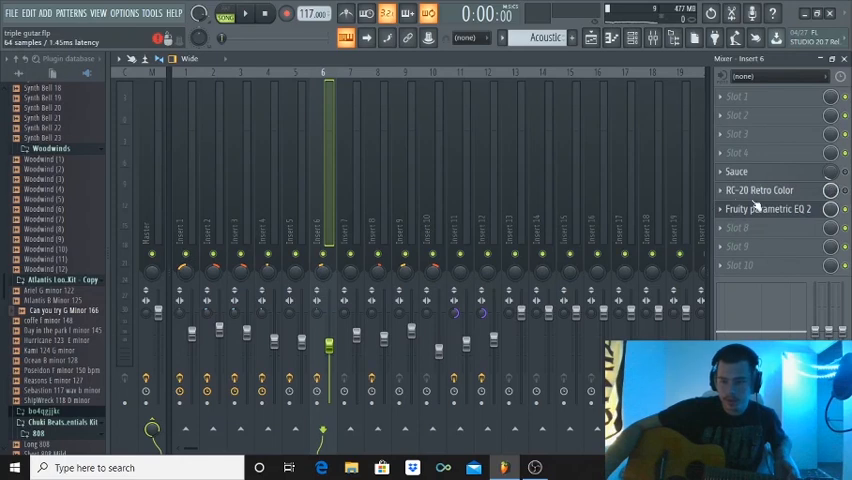
Step: Sweep a narrow boost across the guitar insert's Parametric EQ 2 to hunt for frequencies, then return to the mixer
left_click(760, 210)
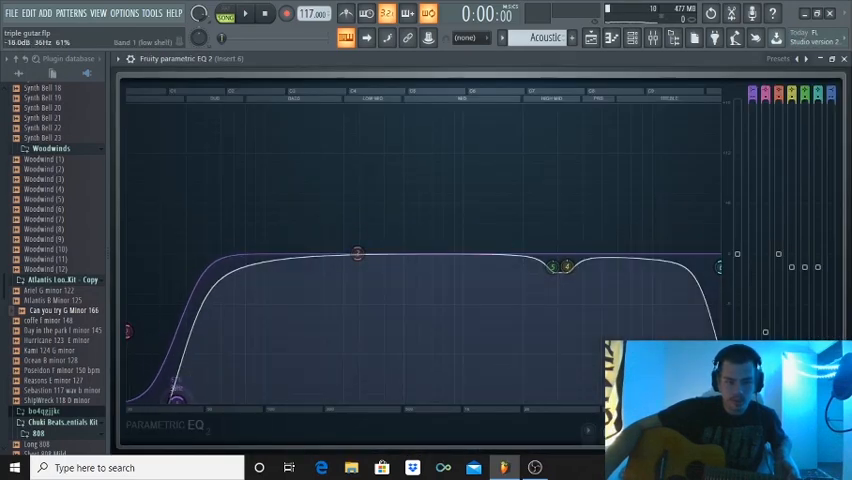
left_click_drag(564, 268, 564, 270)
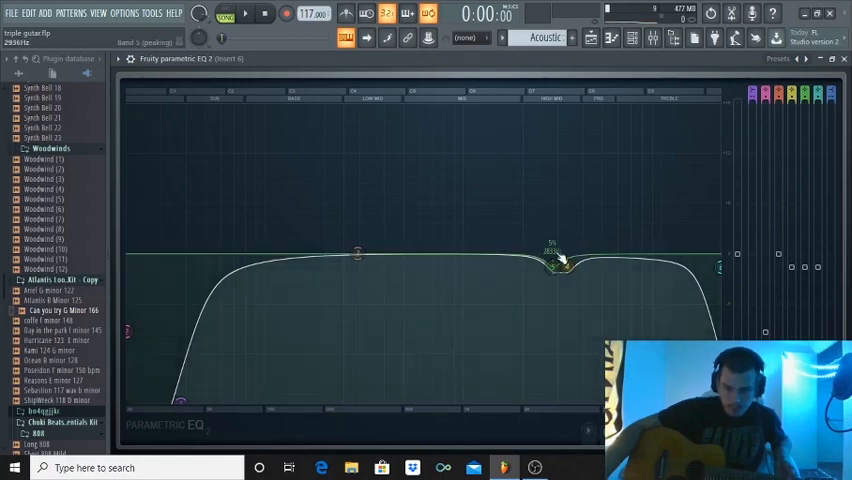
left_click(242, 22)
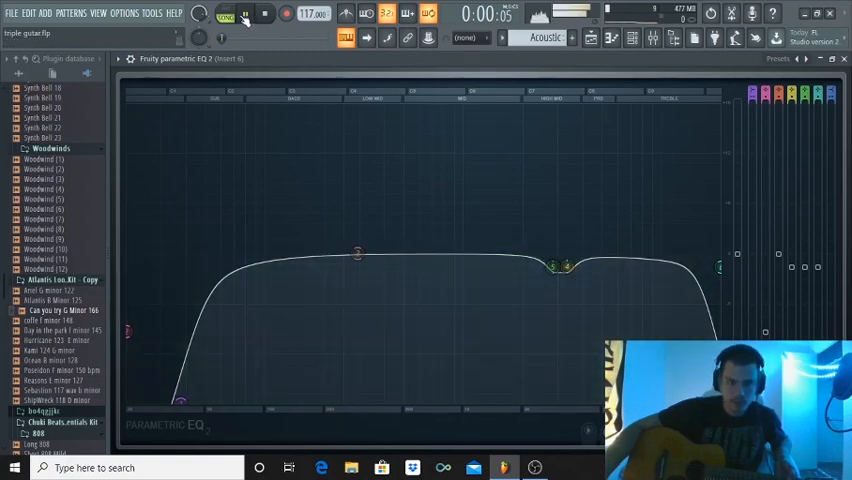
left_click_drag(560, 268, 560, 144)
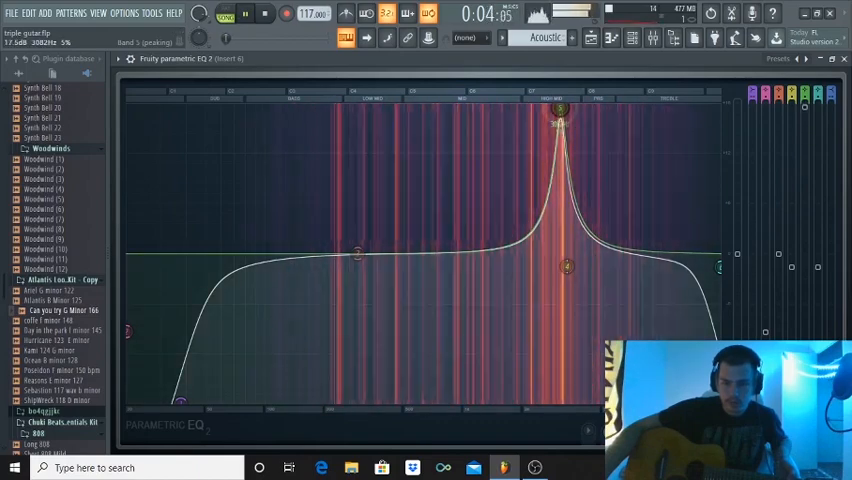
left_click_drag(560, 110, 552, 236)
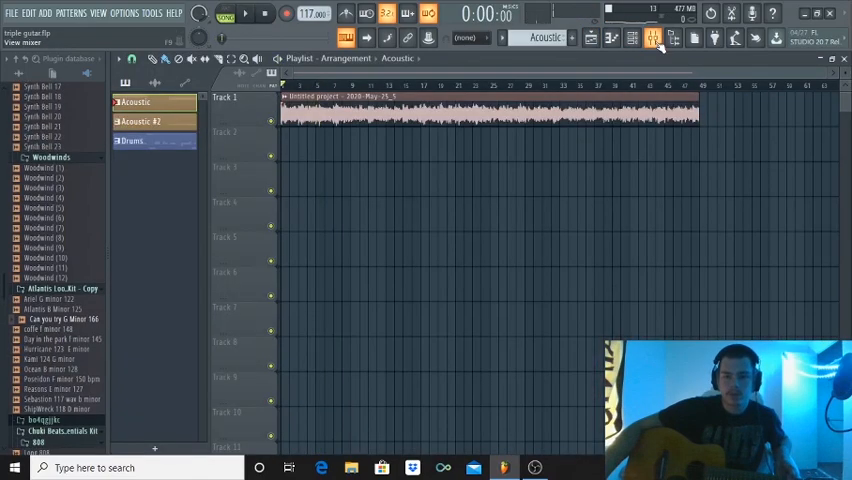
left_click(652, 36)
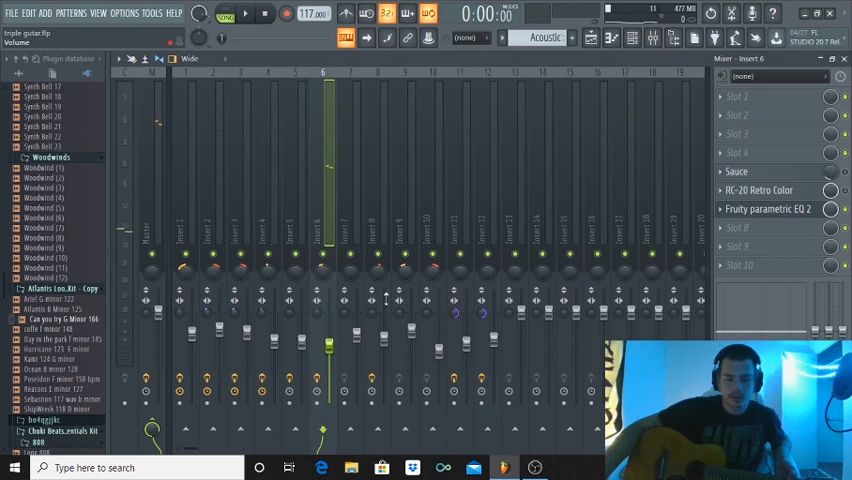